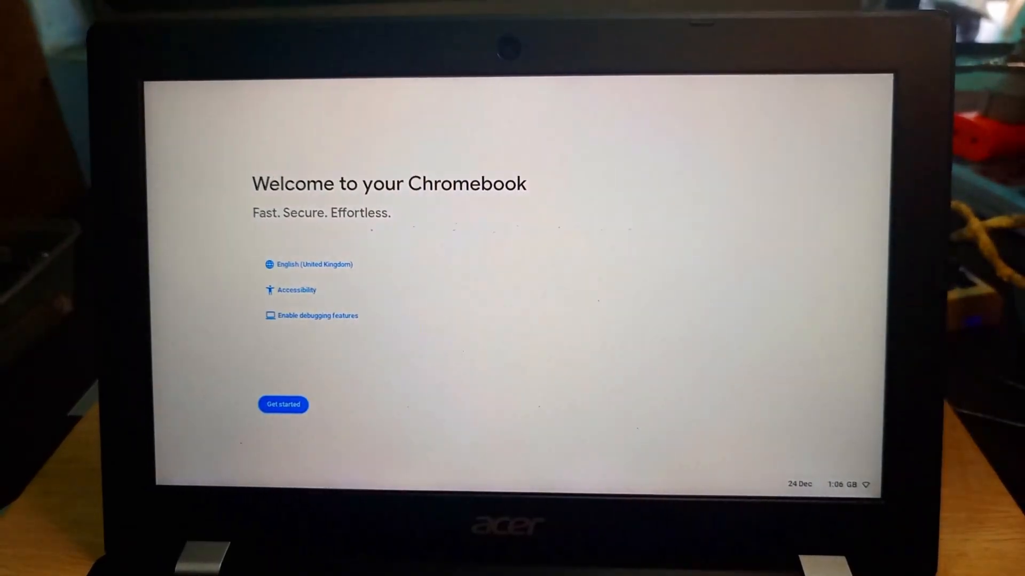
# Start setup and join the MTN_4G_2A47BD Wi-Fi network with its password
pyautogui.click(282, 405)
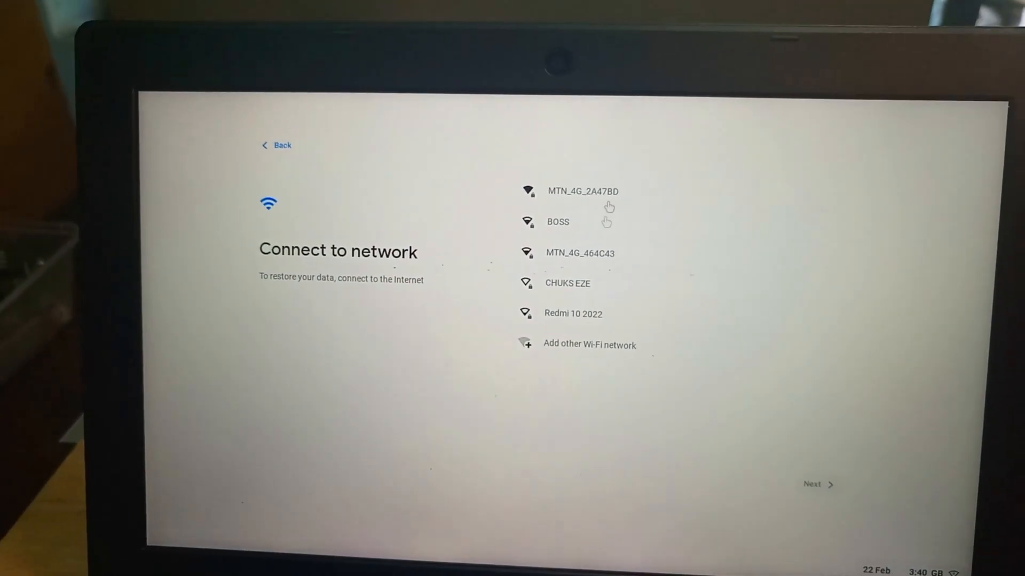
pyautogui.click(582, 191)
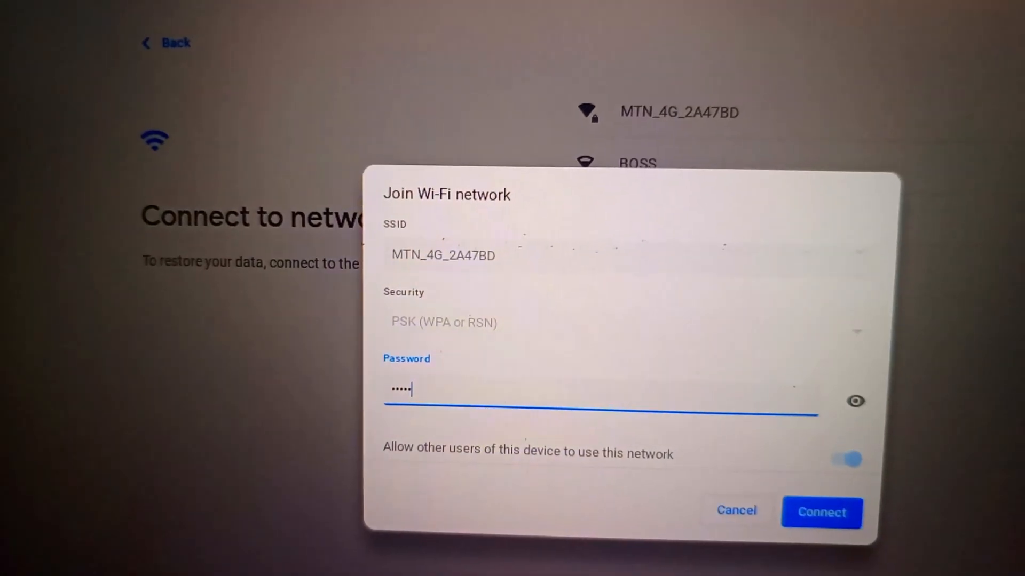
pyautogui.write('password')
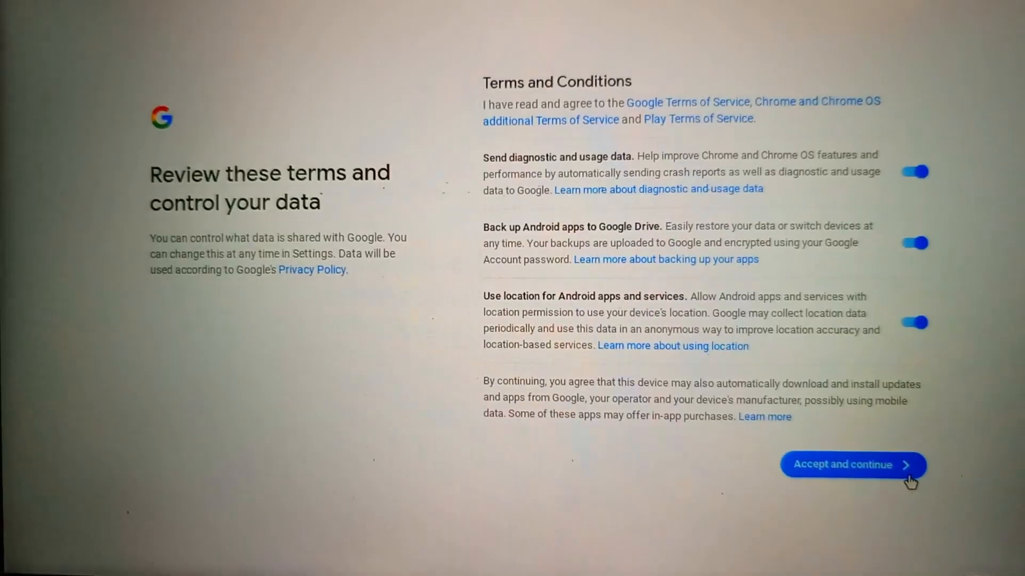
# Accept the Google terms and sync settings, skip Assistant, keep the Auto theme, and get started
pyautogui.click(850, 464)
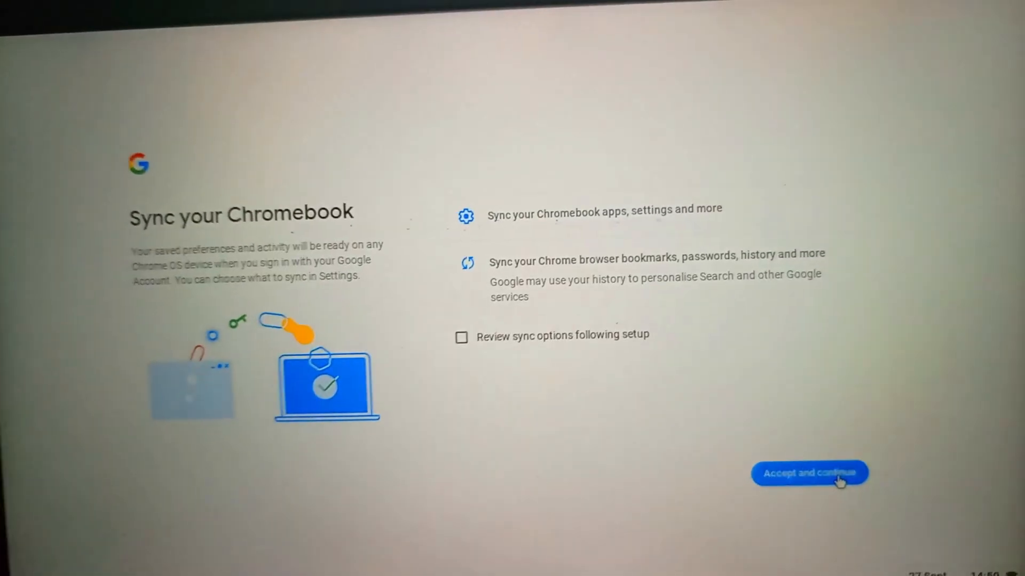
pyautogui.click(809, 472)
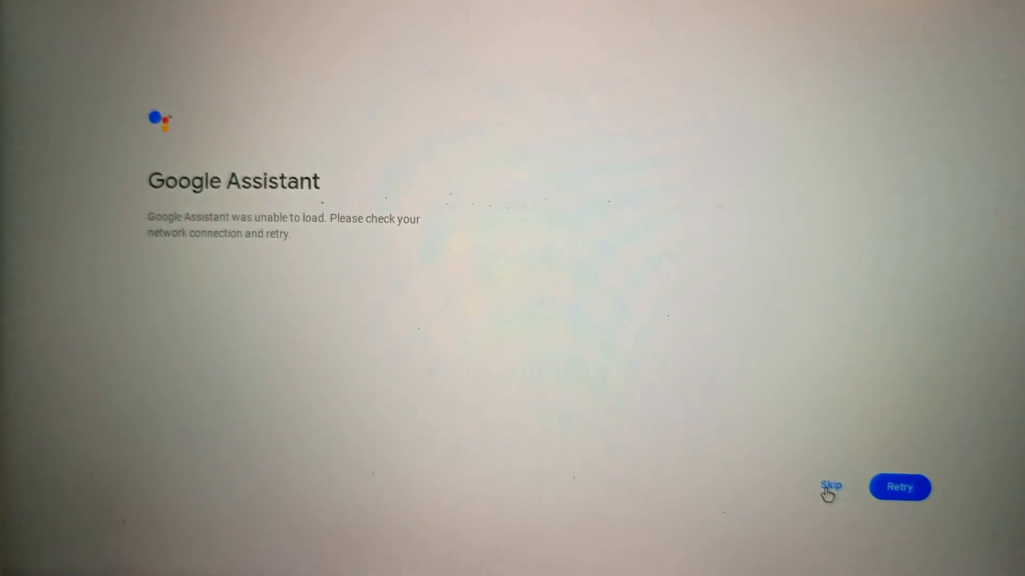
pyautogui.click(831, 485)
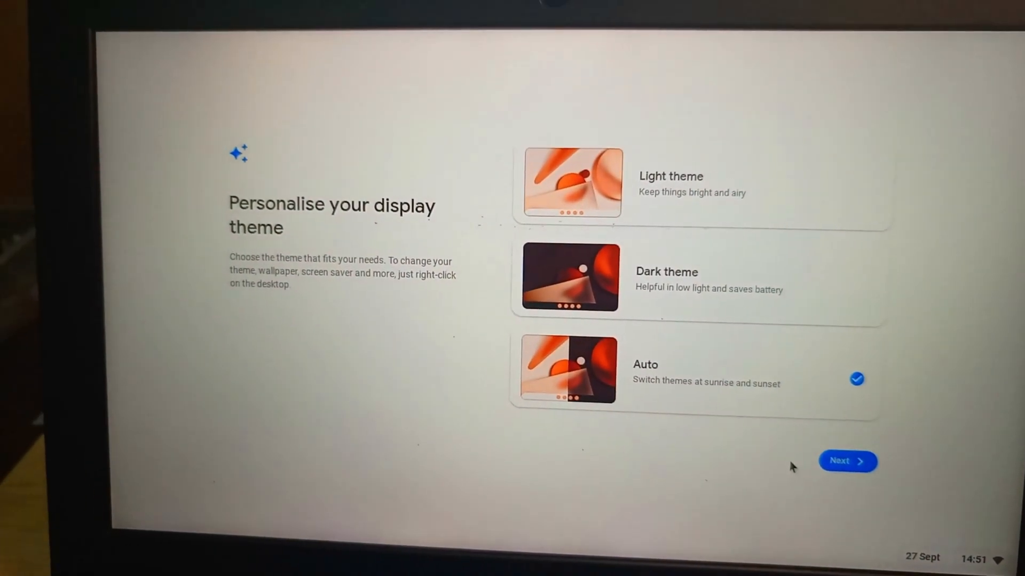
pyautogui.click(847, 460)
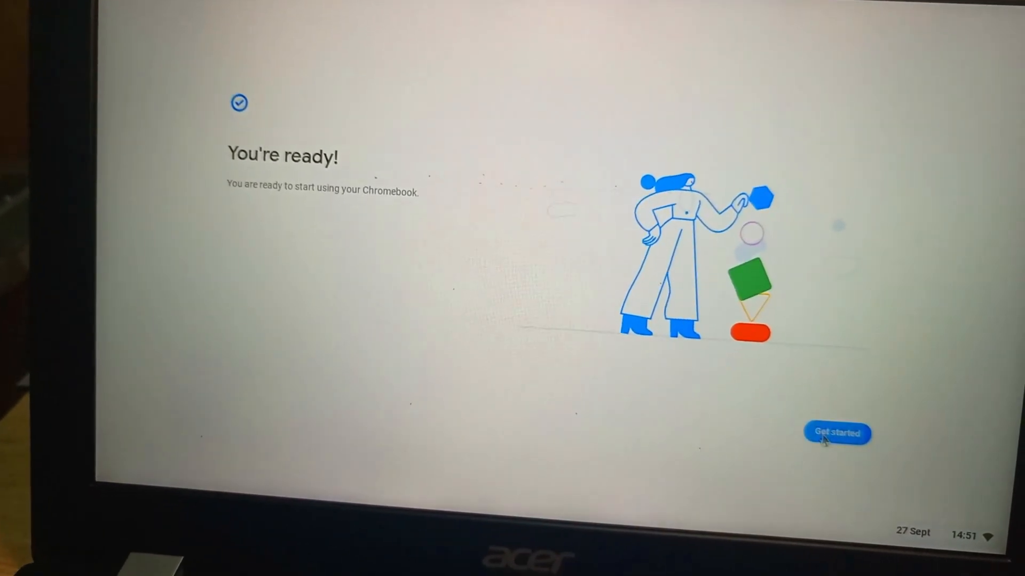
pyautogui.click(837, 433)
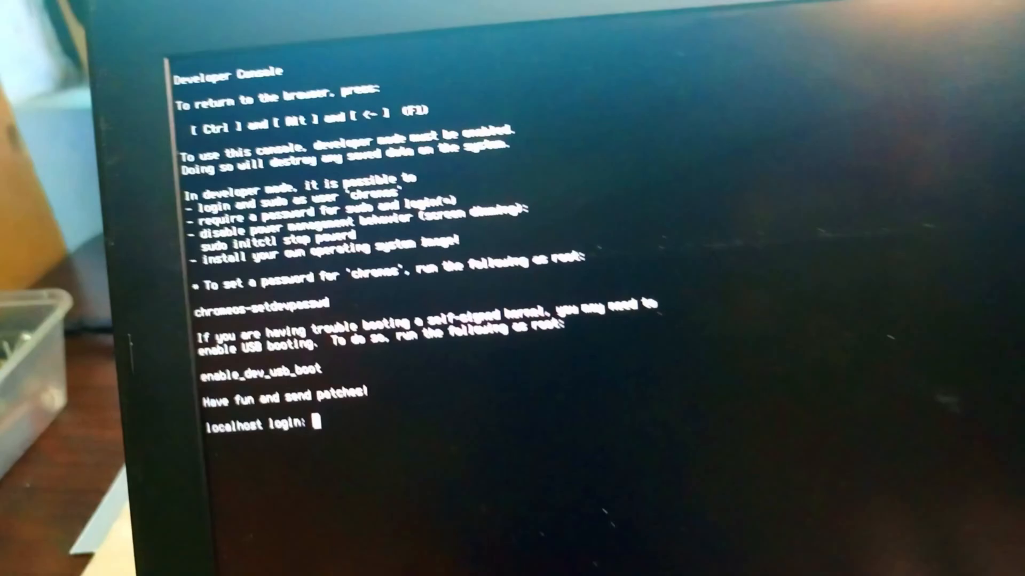
# Log in to the Developer Console as root and run chromeos-setdevpasswd
pyautogui.write('root')
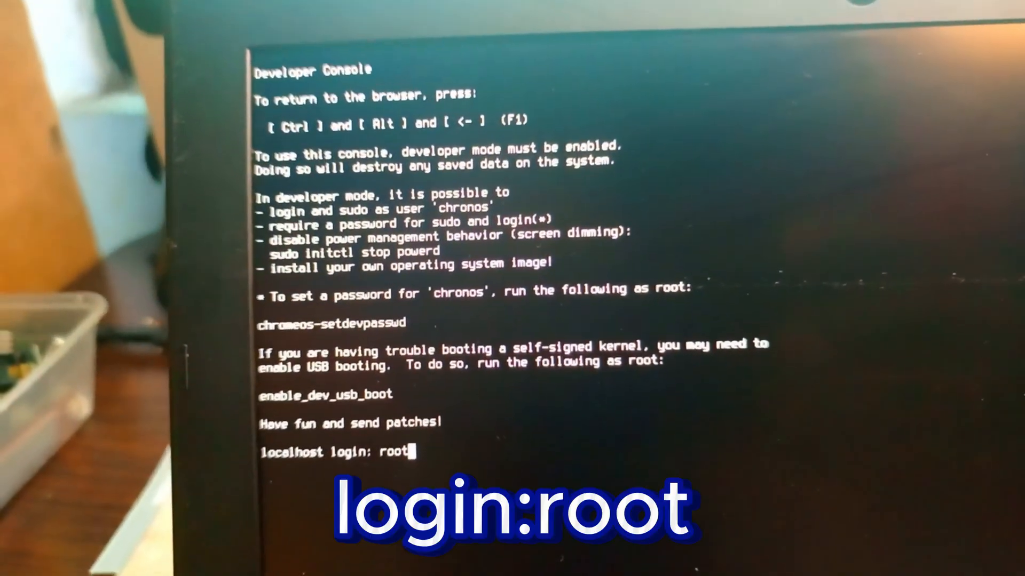
pyautogui.press('Return')
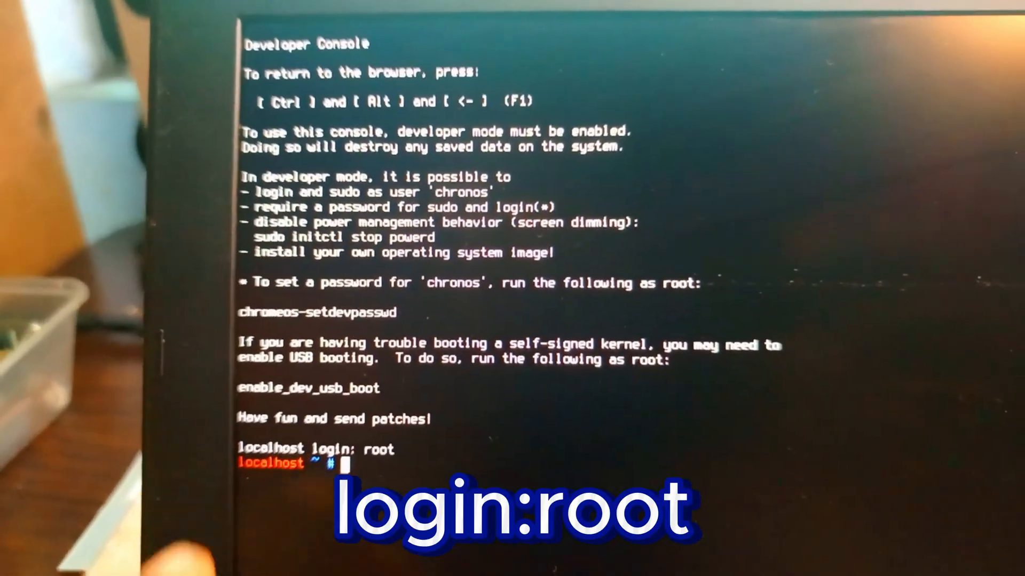
pyautogui.write('chr')
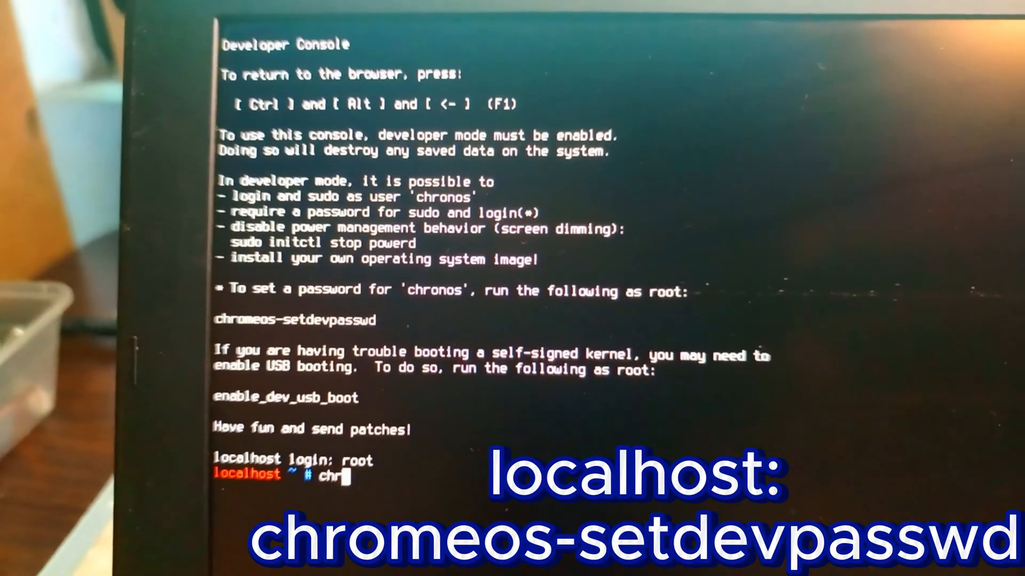
pyautogui.write('omeos-setdev')
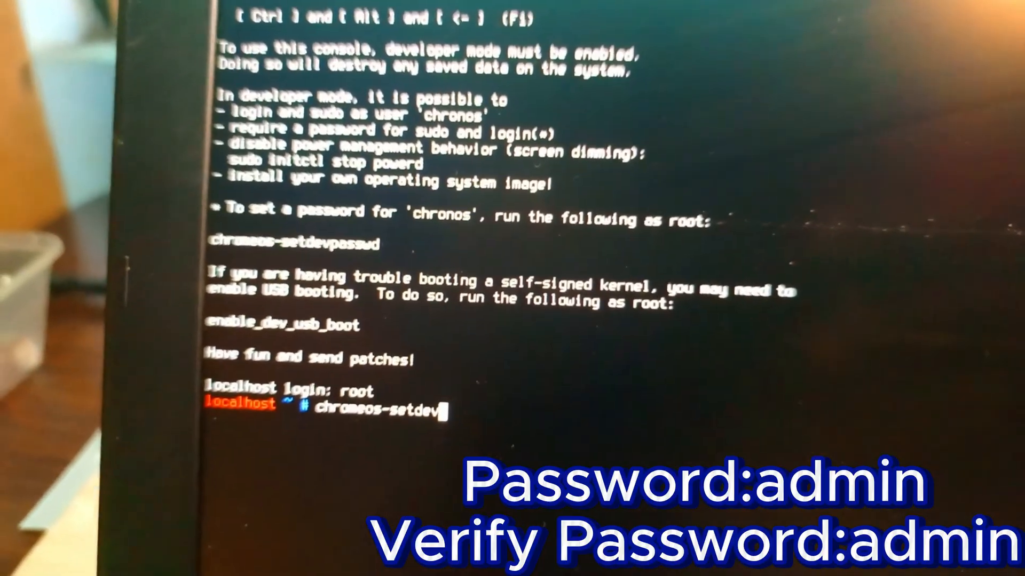
pyautogui.write('passwd')
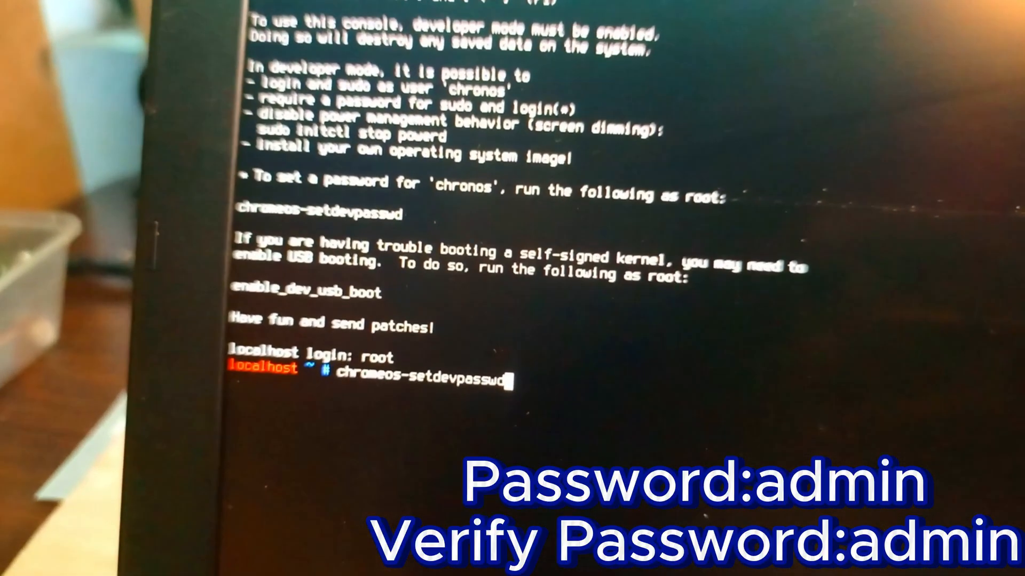
pyautogui.press('Return')
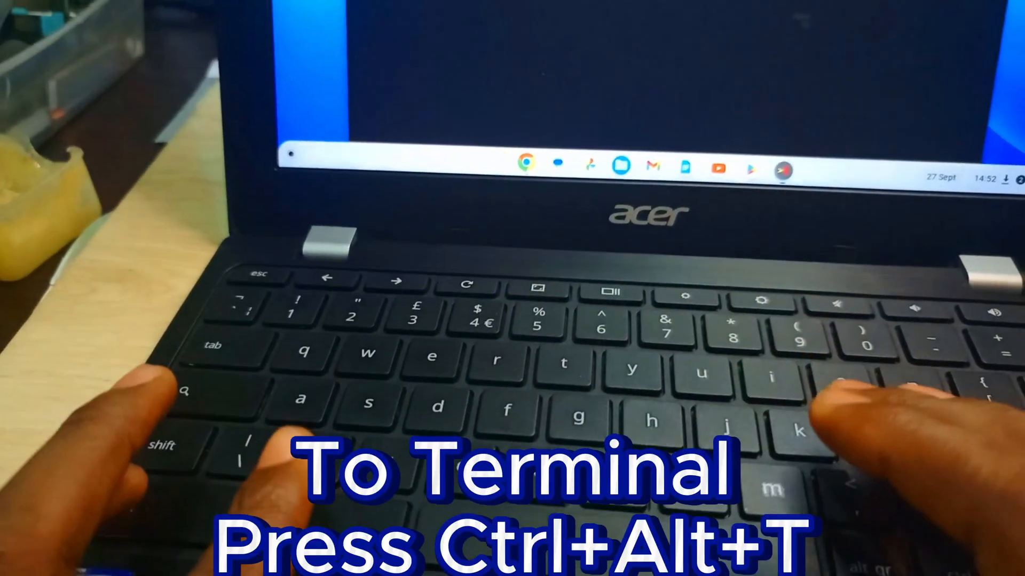
# Open the MrChromebox.tech Supported Devices sitelink from the Google mrchromebox results
pyautogui.press('ctrl+alt+t')
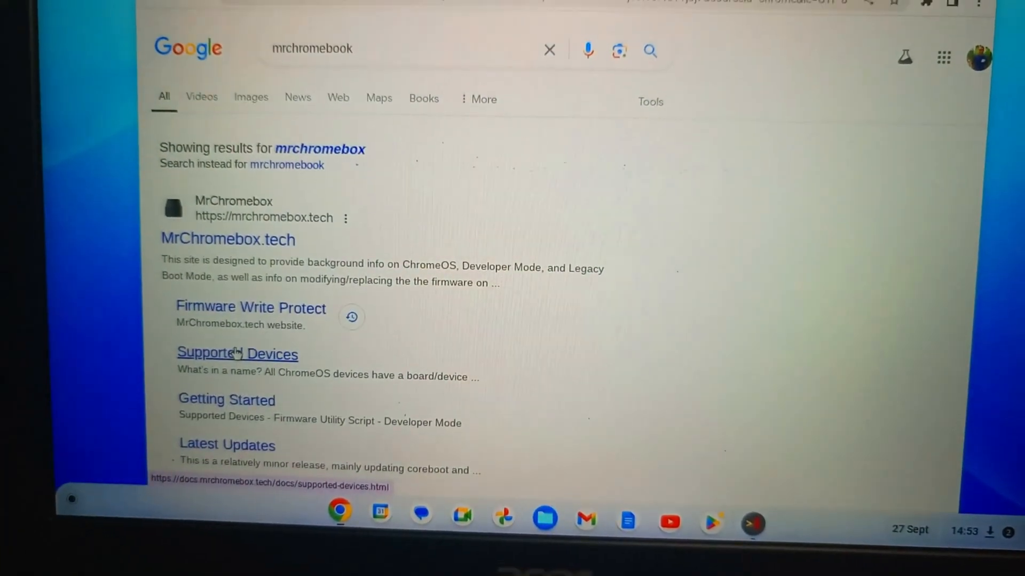
pyautogui.click(236, 353)
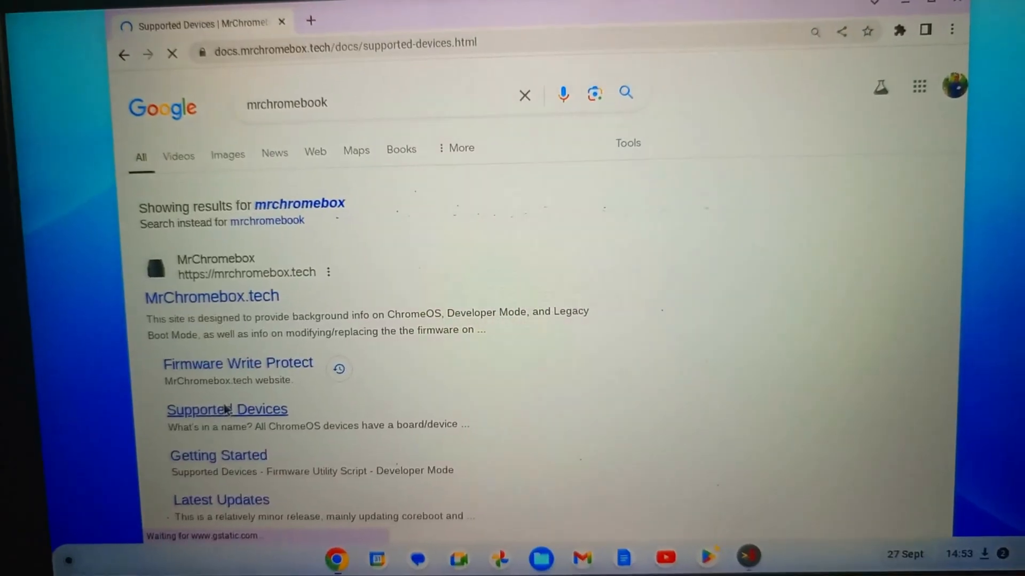
pyautogui.click(227, 410)
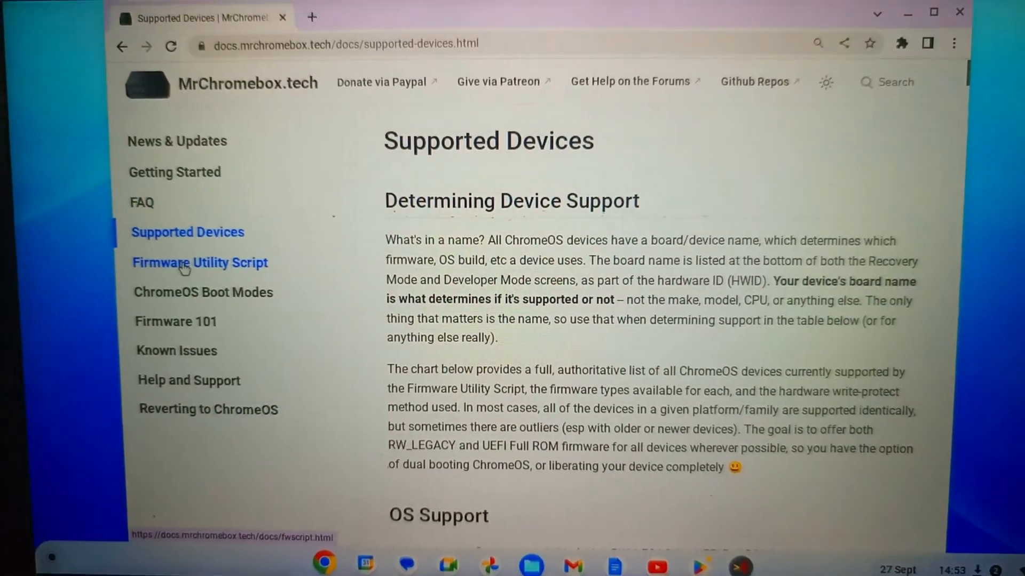
# On the Firmware Utility Script page, locate and copy the curl -LOk firmware-util.sh command
pyautogui.click(199, 262)
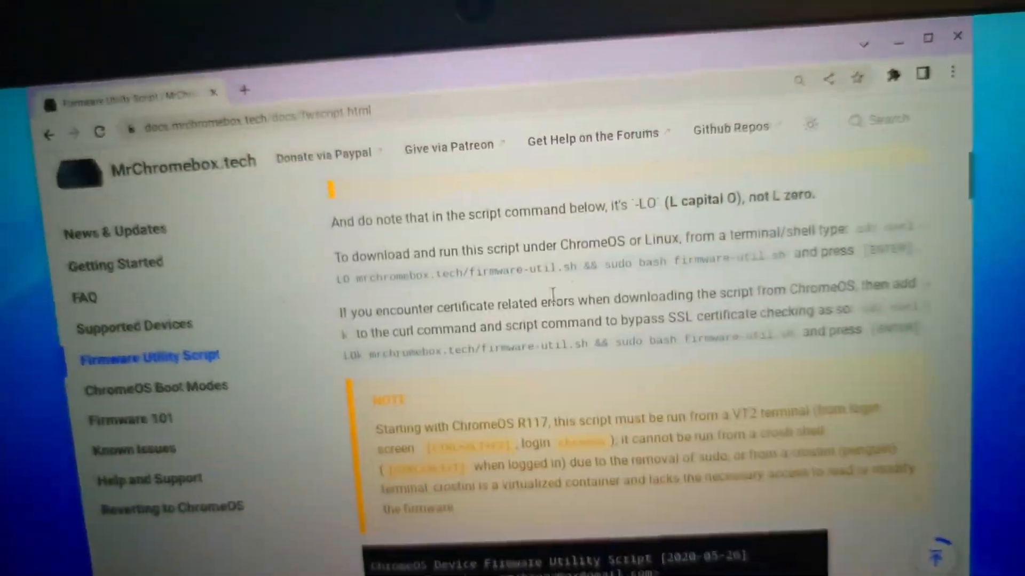
pyautogui.scroll(-3)
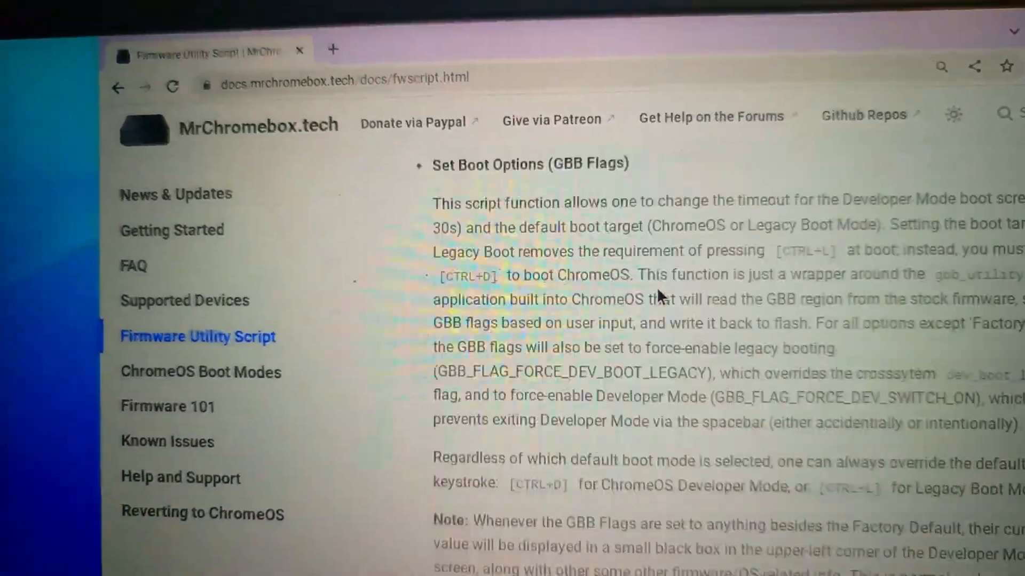
pyautogui.scroll(-3)
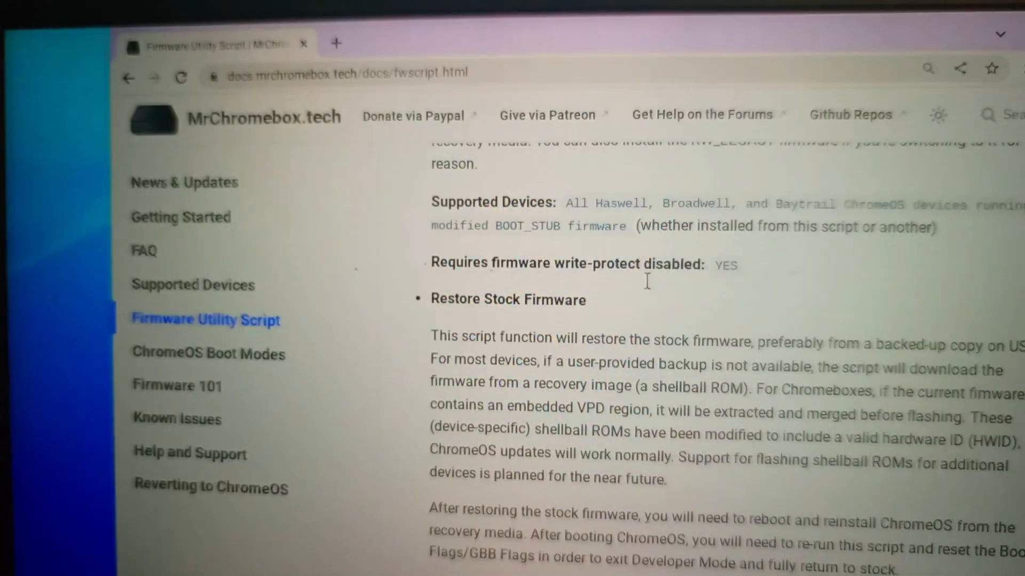
pyautogui.scroll(3)
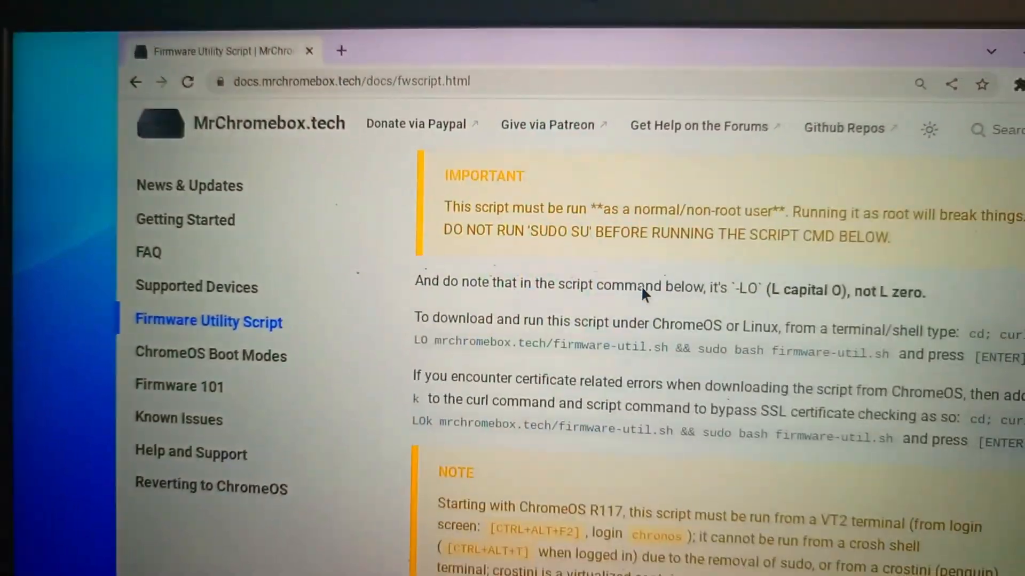
pyautogui.scroll(-3)
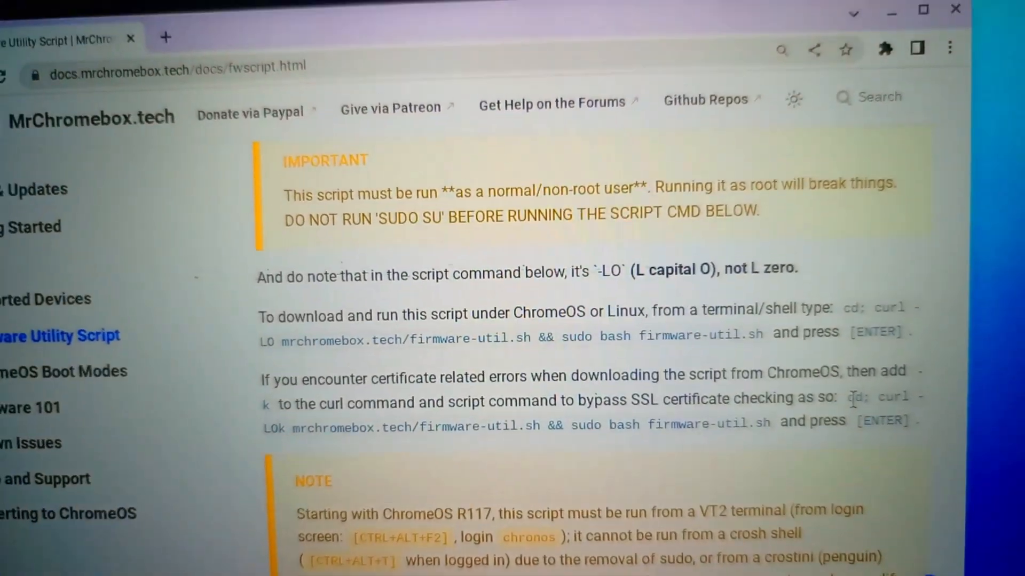
pyautogui.scroll(-3)
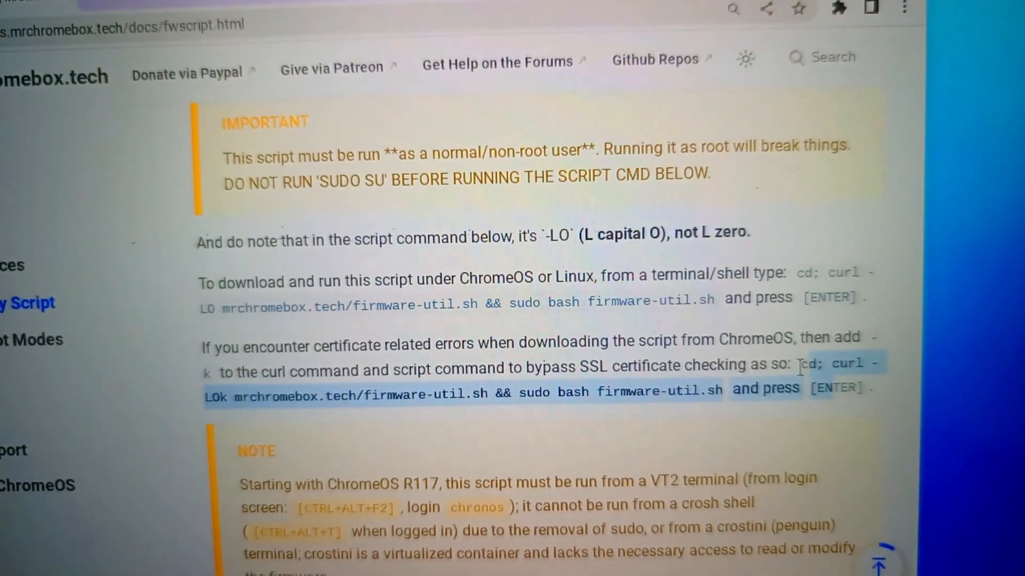
pyautogui.scroll(-3)
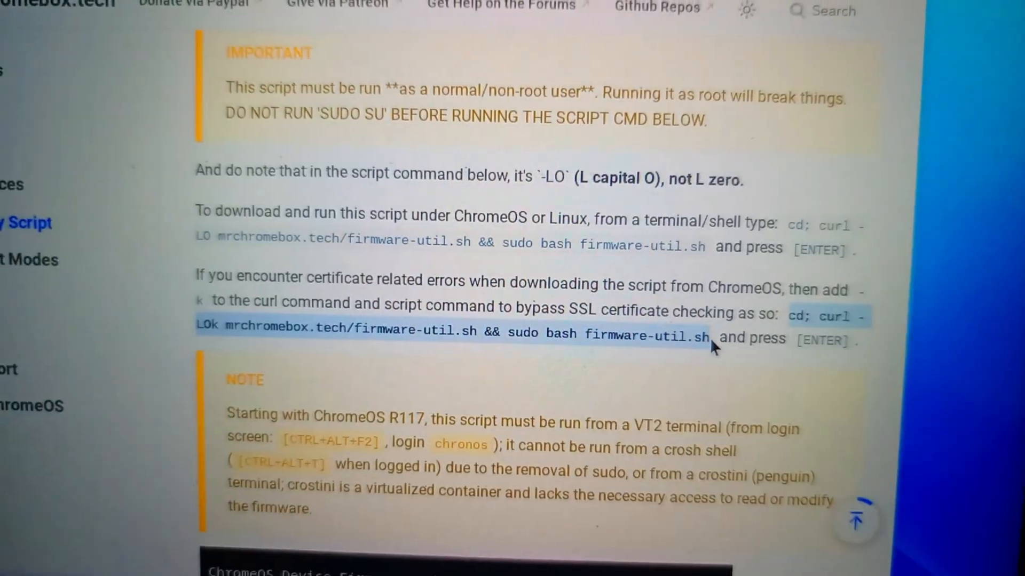
pyautogui.rightClick(711, 347)
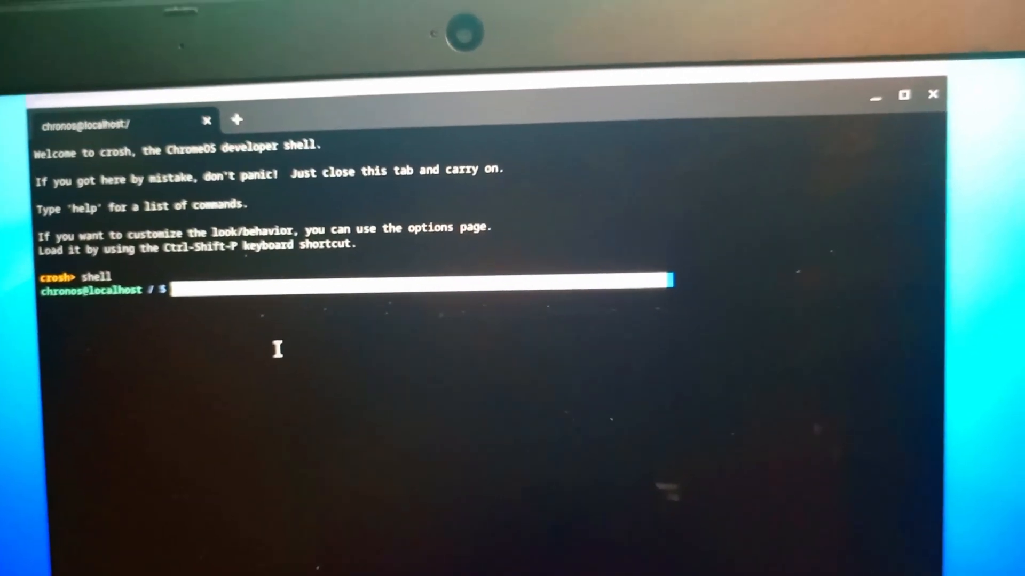
# Run 'cd; curl -LOk mrchromebox.tech/firmware-util.sh && sudo bash firmware-util.sh' and submit the sudo password
pyautogui.write('cd; curl -LOk mrchromebox.tech/firmware-util.sh && sudo bash firmware-util.sh')
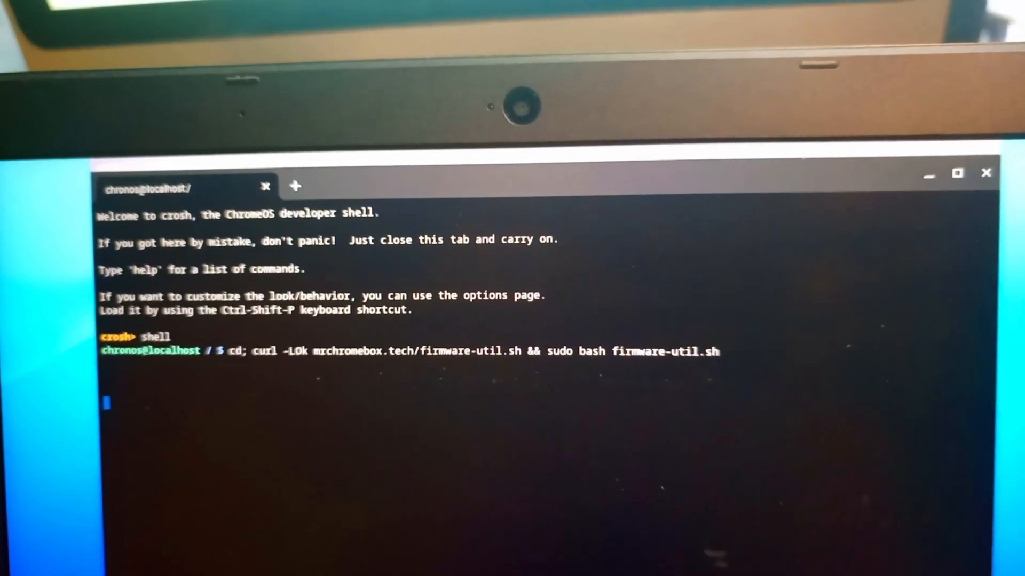
pyautogui.press('Return')
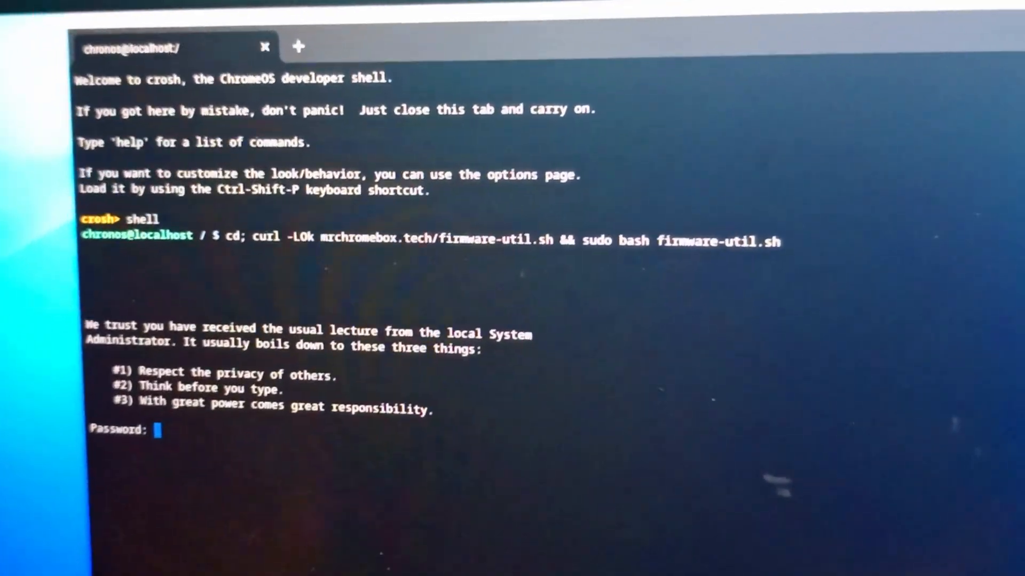
pyautogui.press('Return')
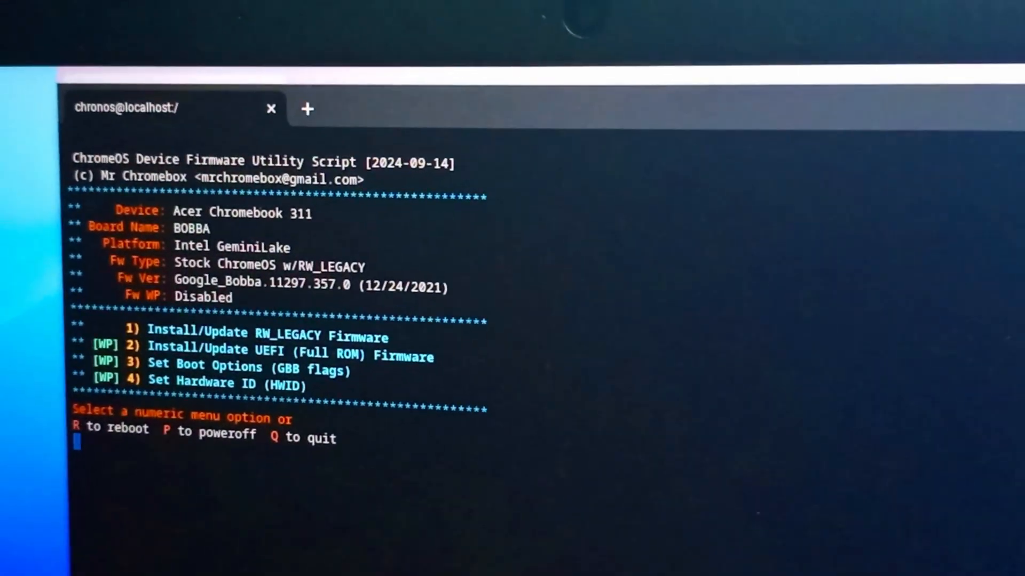
# Select menu option 2 for UEFI Full ROM and type I ACCEPT at the warning notice
pyautogui.write('2')
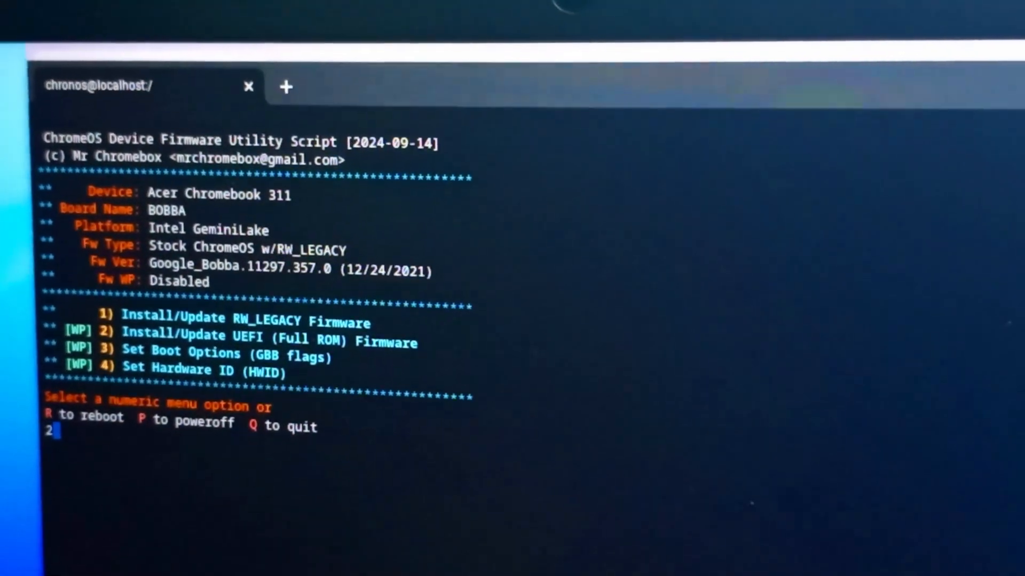
pyautogui.press('Return')
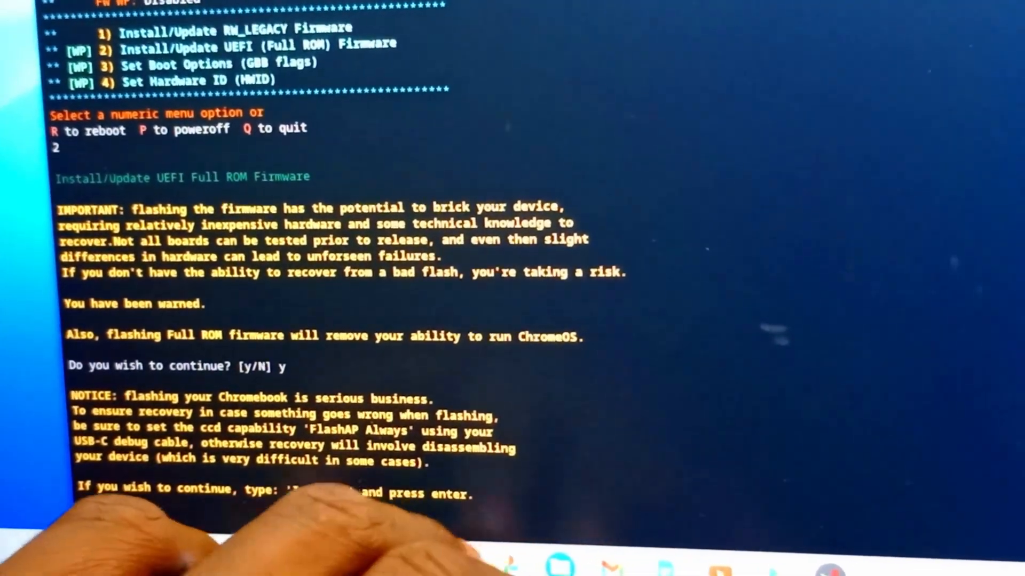
pyautogui.write('I A')
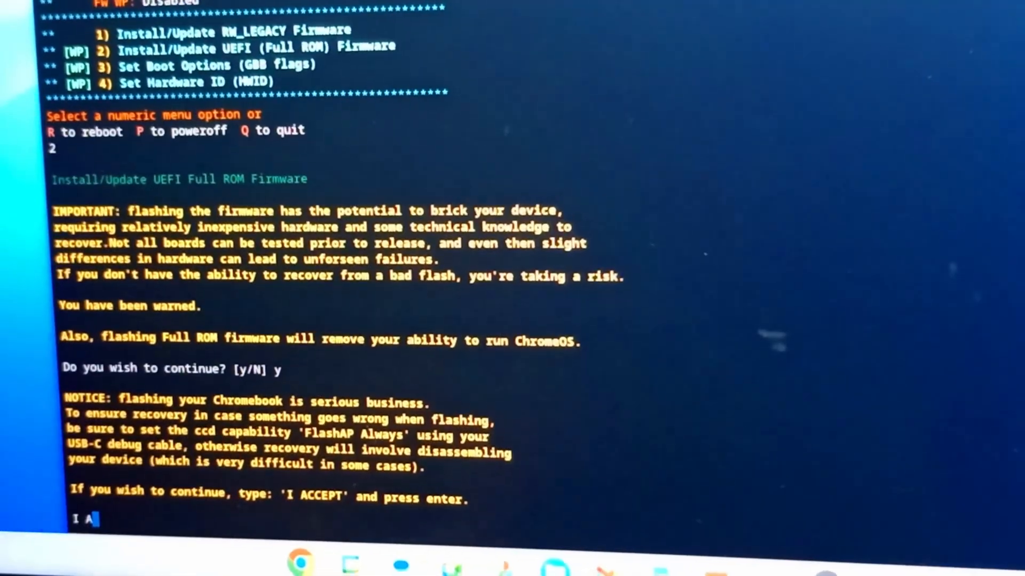
pyautogui.write('CCE')
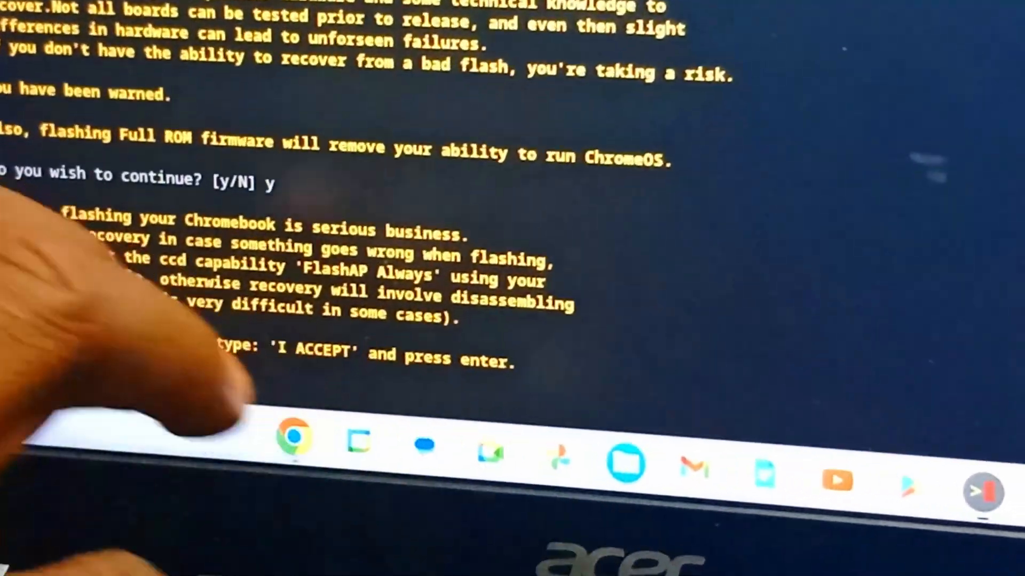
pyautogui.write('I ACCEPT')
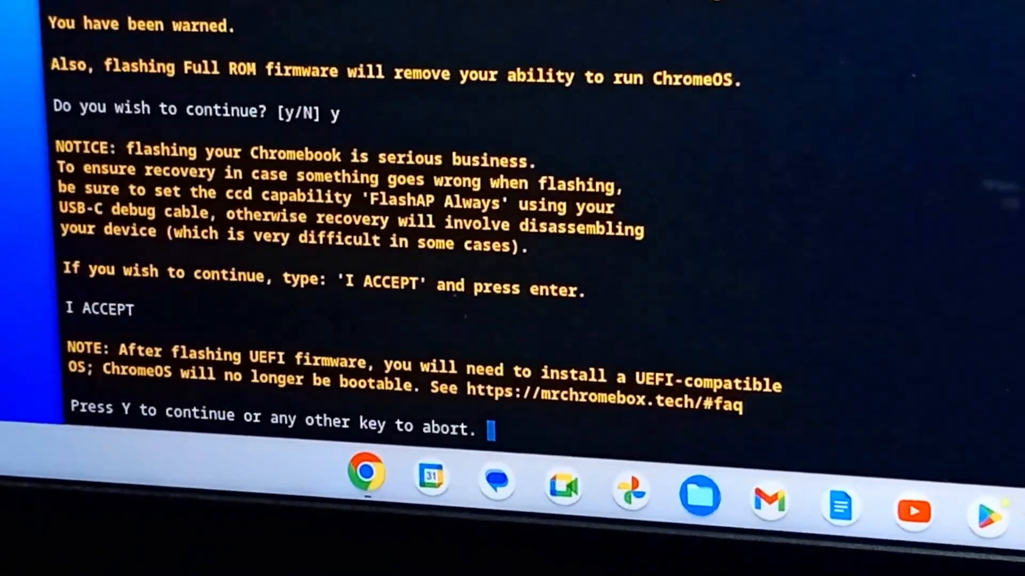